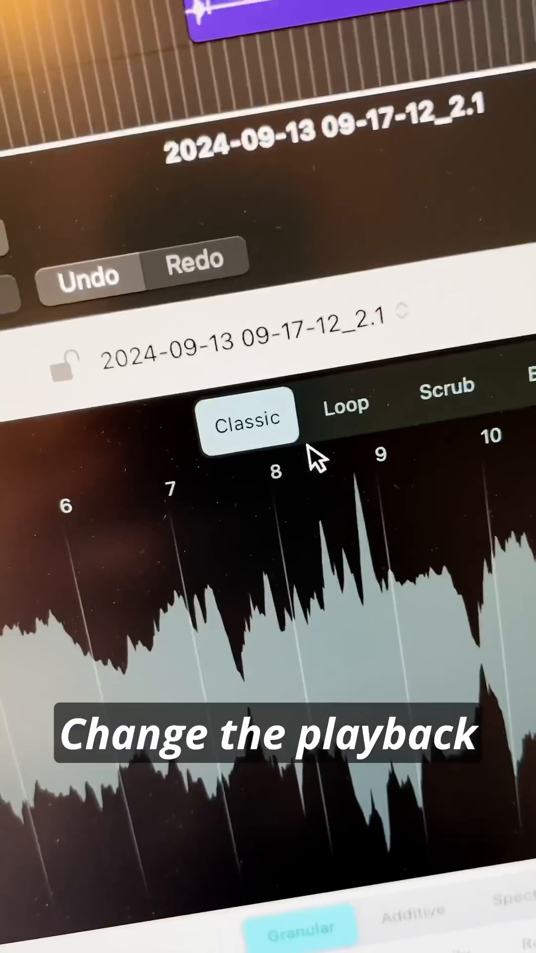
Set the Sample Alchemy sample's playback mode to Loop instead of Classic
click(346, 405)
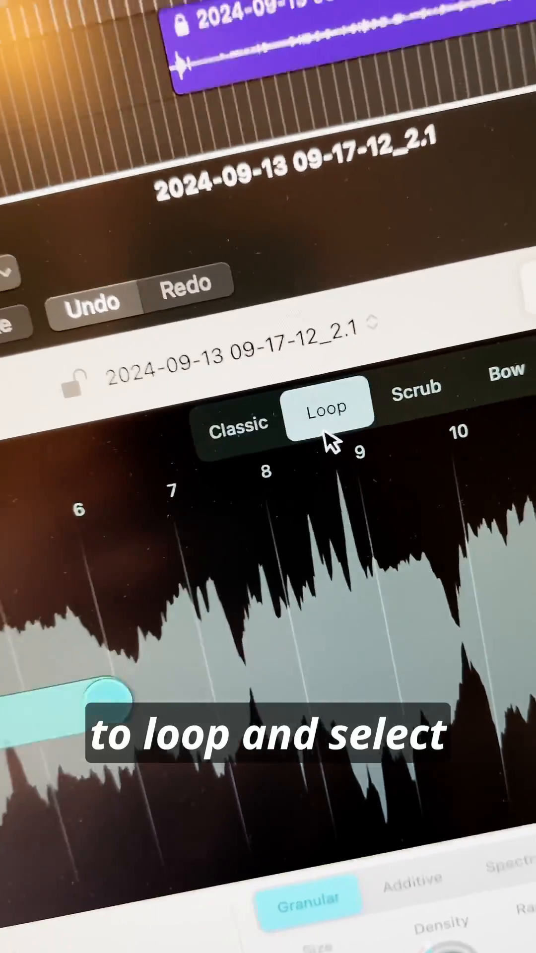